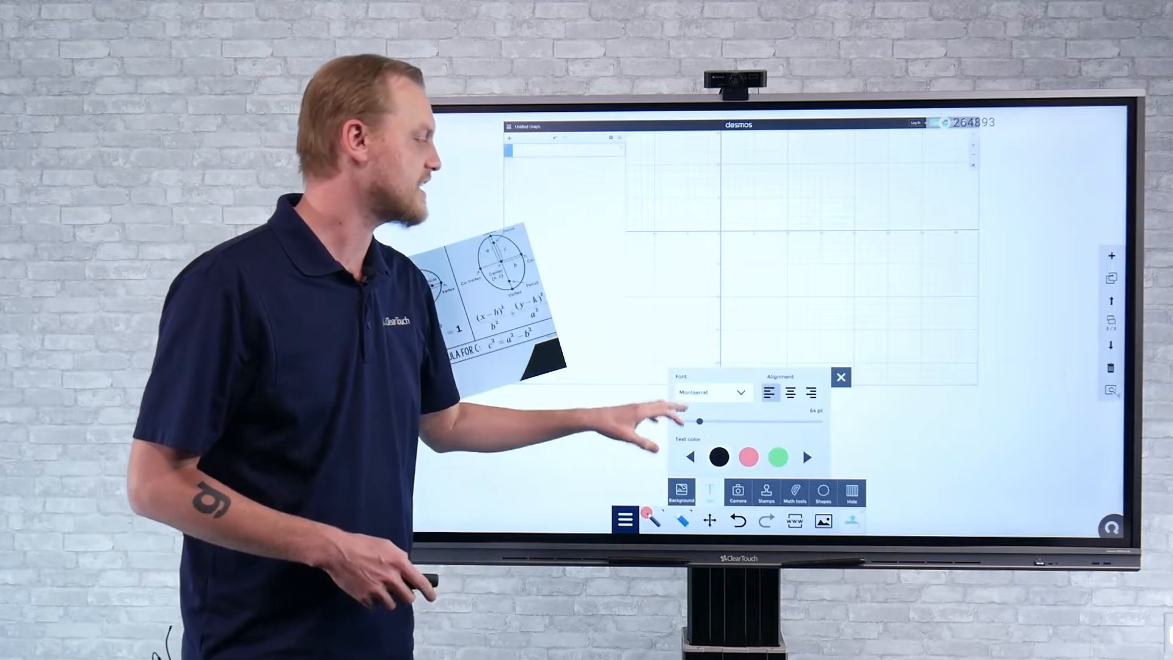
Step: Apply the lined handwriting background from the Background panel to the blank page
{"action": "left_click", "coordinate": [680, 496]}
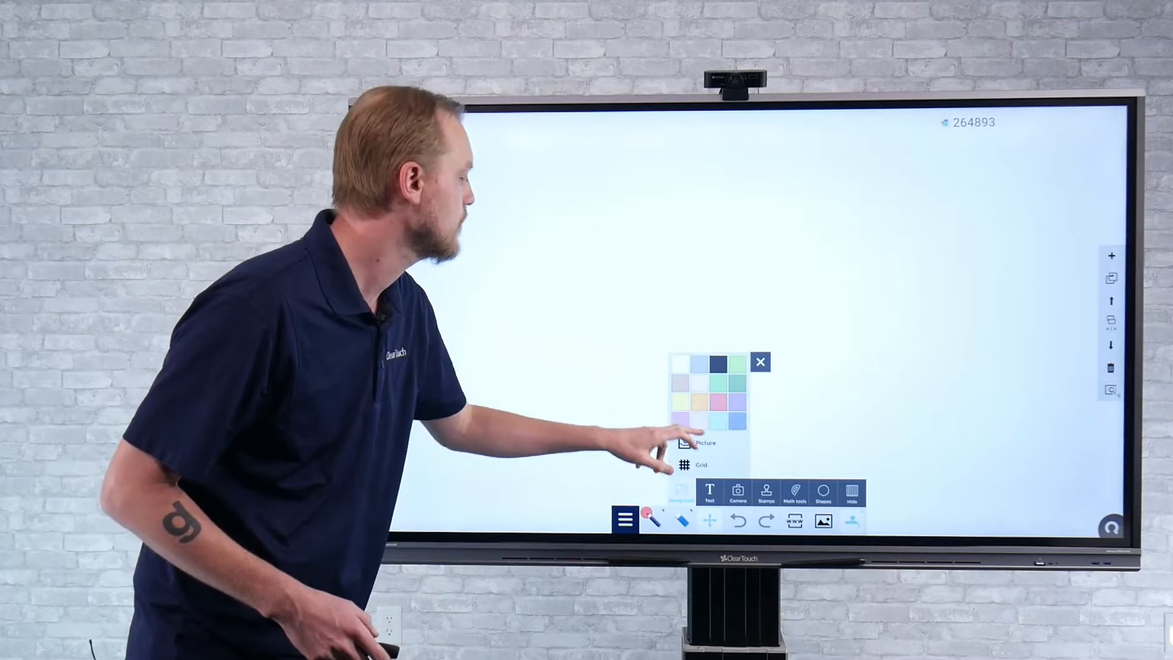
{"action": "left_click", "coordinate": [700, 464]}
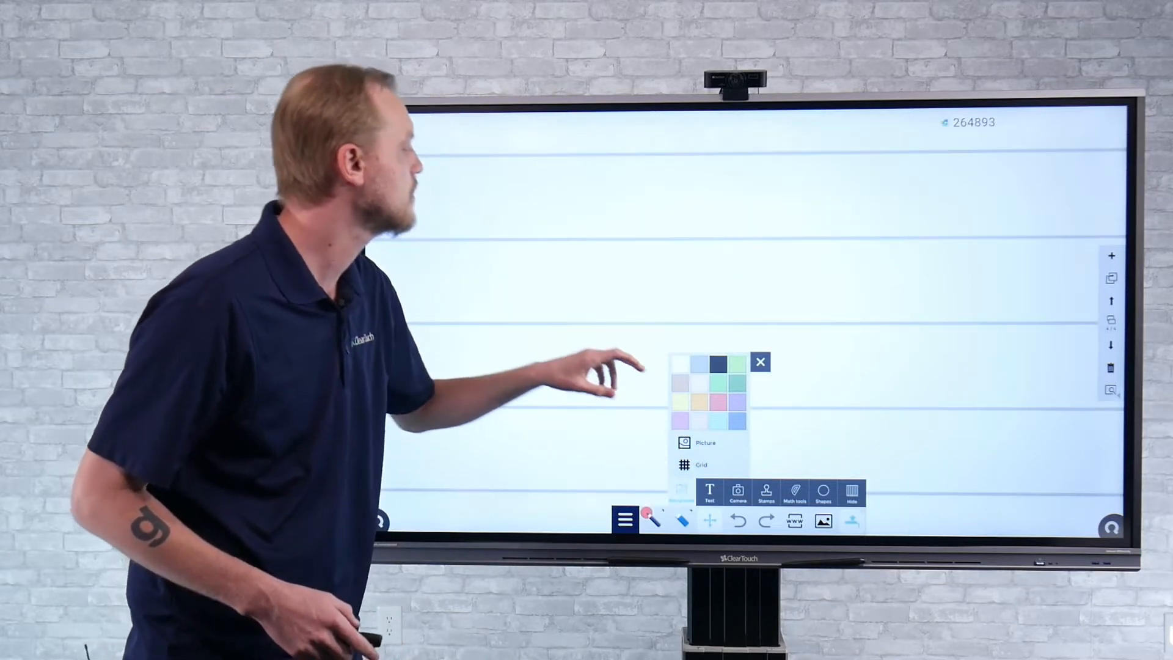